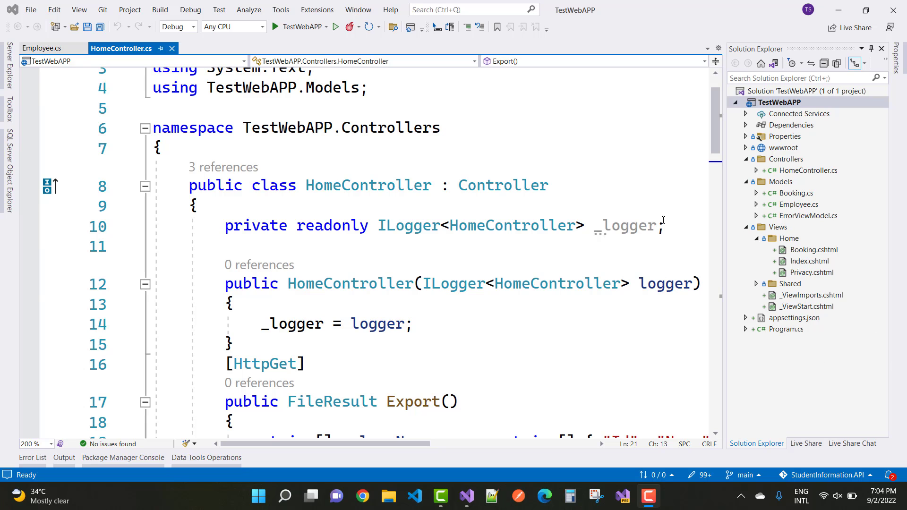
Open Models/Employee.cs to show the Id, Name, City and Country properties
{"action": "left_click", "coordinate": [799, 204]}
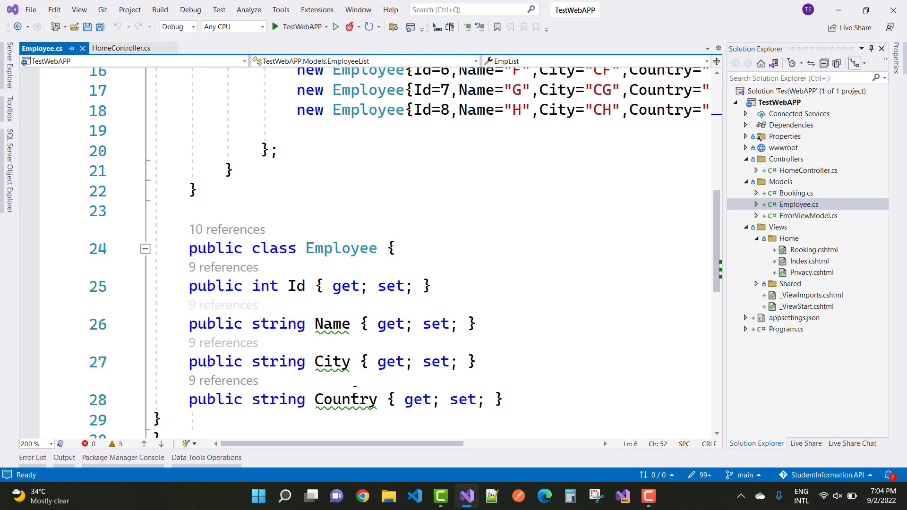
Review the eight-employee EmployeeList data and EmpList property, then return to HomeController.cs
{"action": "left_click", "coordinate": [179, 286]}
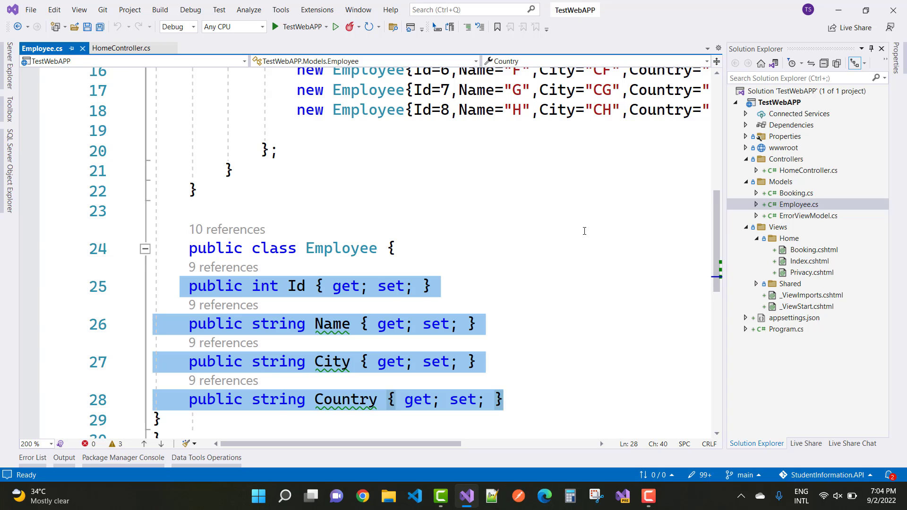
{"action": "scroll", "scroll_direction": "up", "scroll_amount": 3}
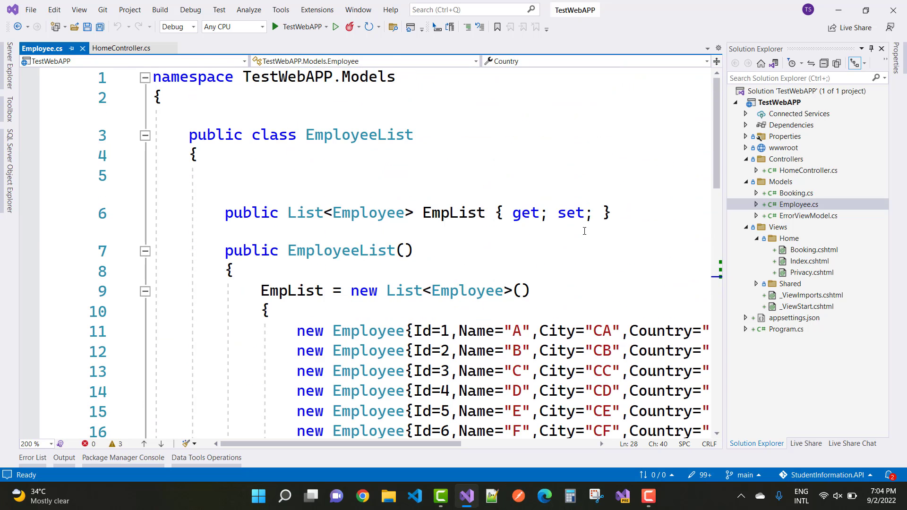
{"action": "left_click", "coordinate": [459, 213]}
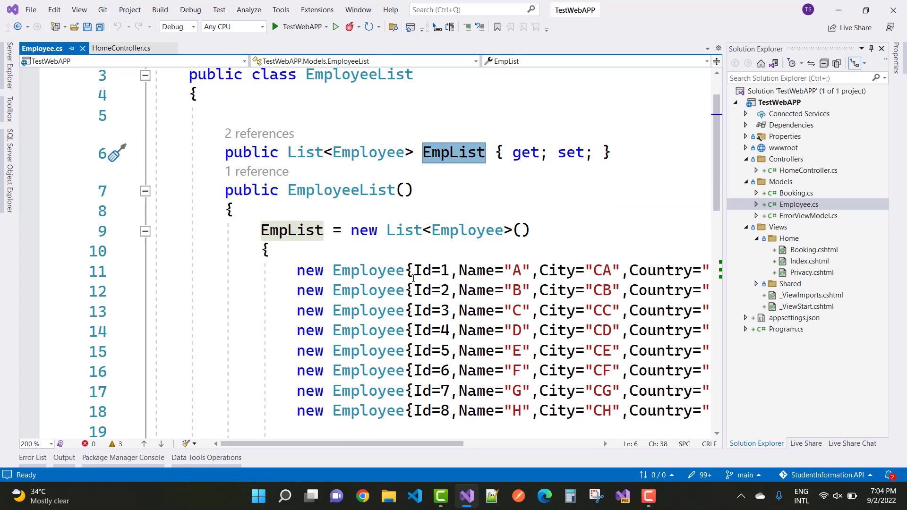
{"action": "scroll", "scroll_direction": "down", "scroll_amount": 3}
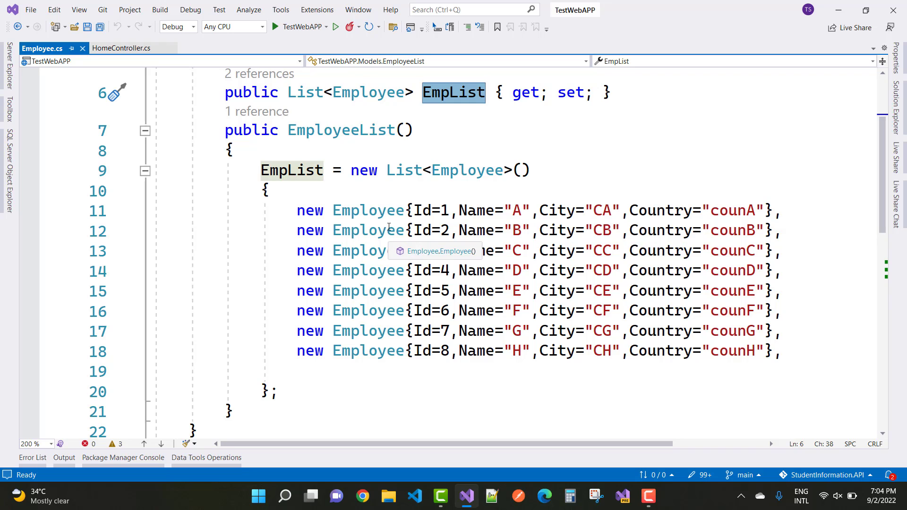
{"action": "mouse_move", "coordinate": [526, 351]}
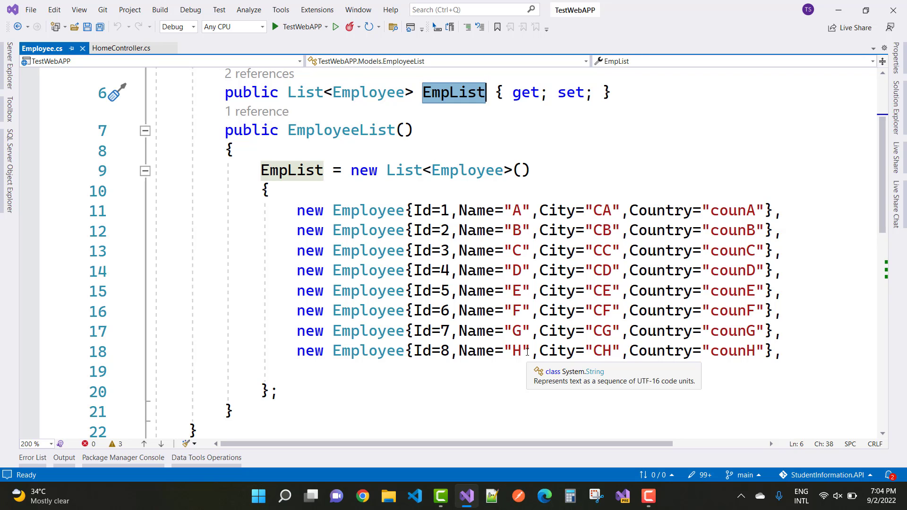
{"action": "mouse_move", "coordinate": [771, 300]}
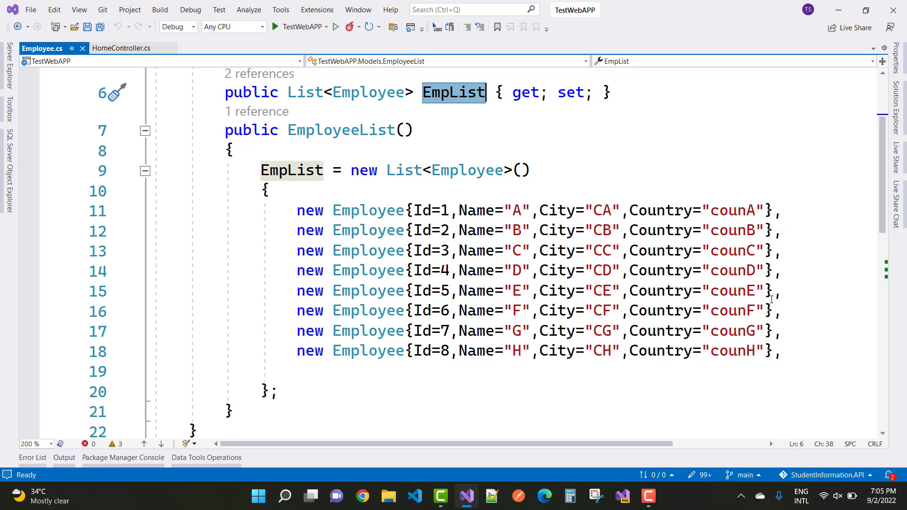
{"action": "scroll", "scroll_direction": "up", "scroll_amount": 3}
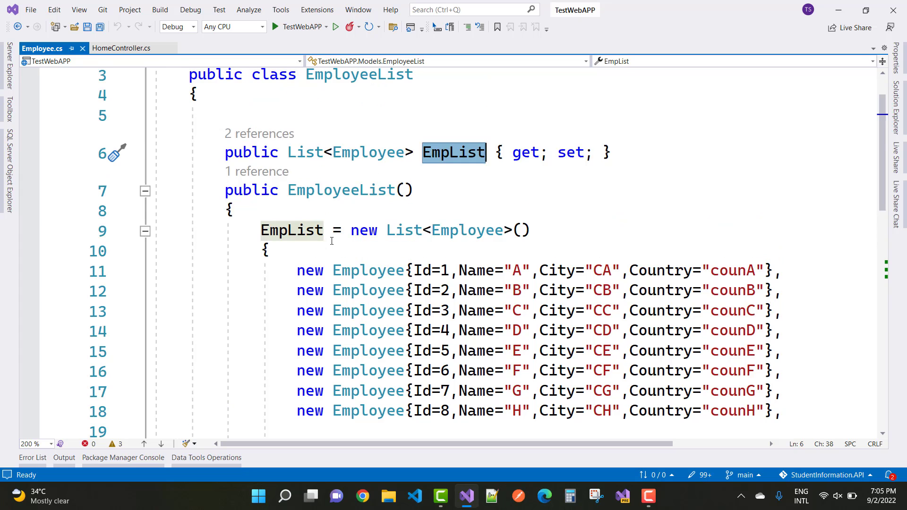
{"action": "scroll", "scroll_direction": "up", "scroll_amount": 3}
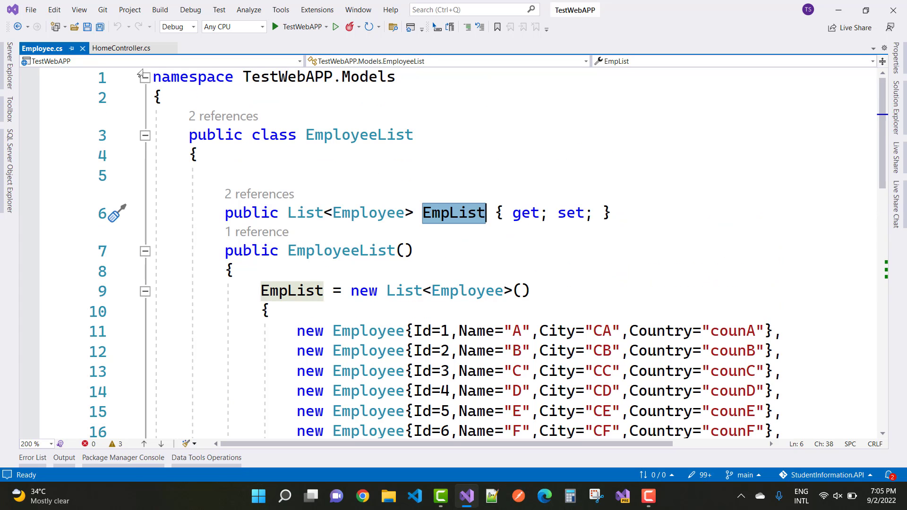
{"action": "left_click", "coordinate": [121, 48]}
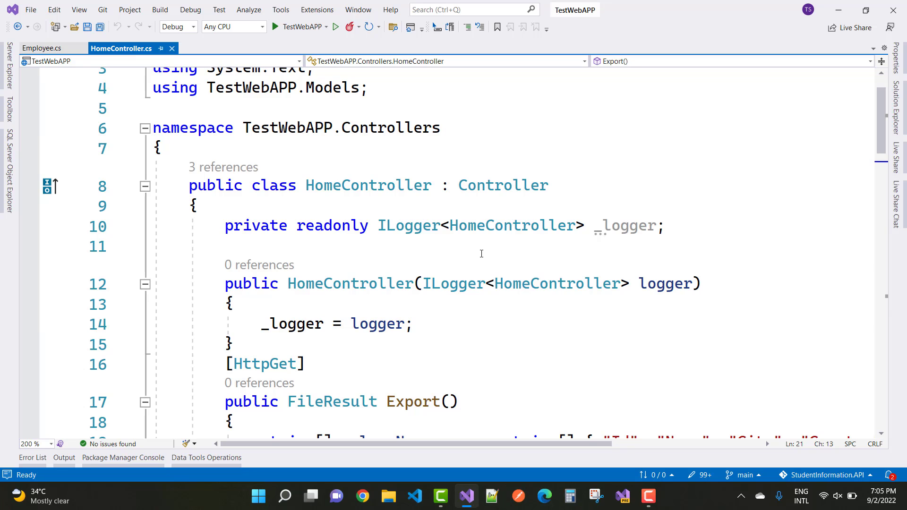
{"action": "double_click", "coordinate": [332, 220]}
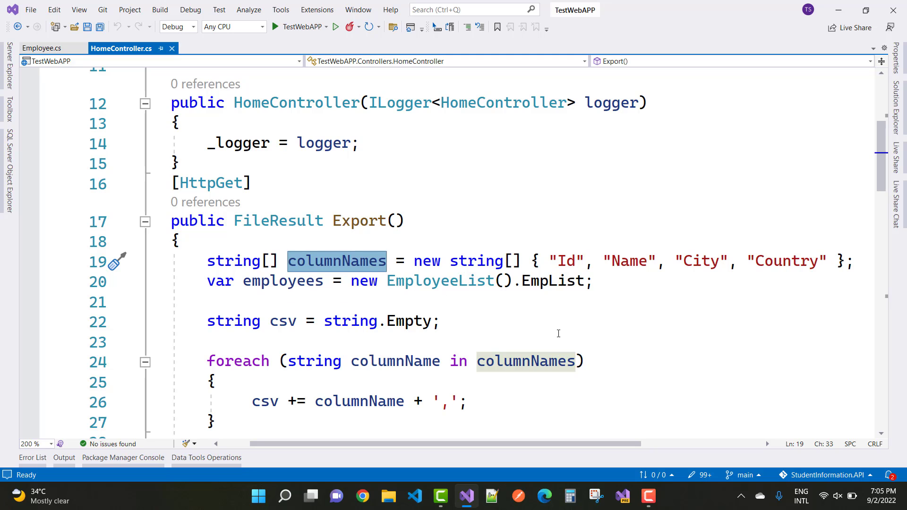
{"action": "mouse_move", "coordinate": [407, 253]}
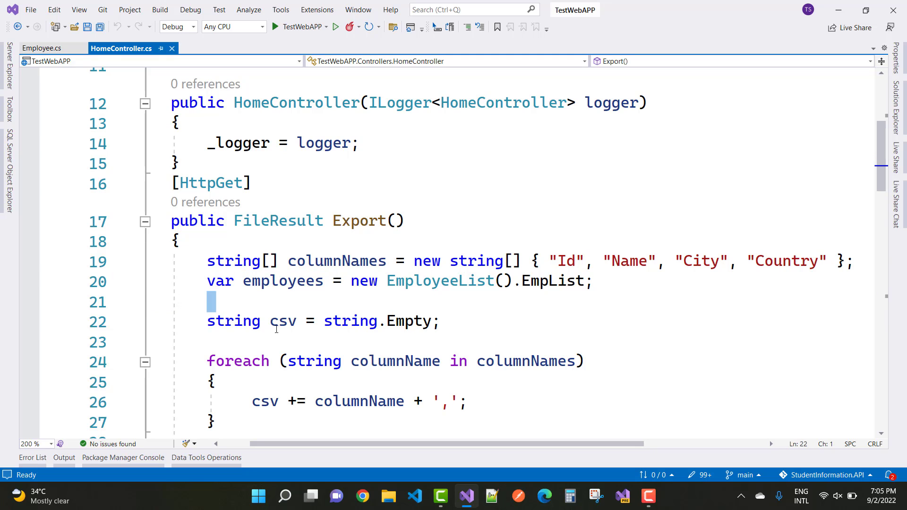
{"action": "mouse_move", "coordinate": [352, 321]}
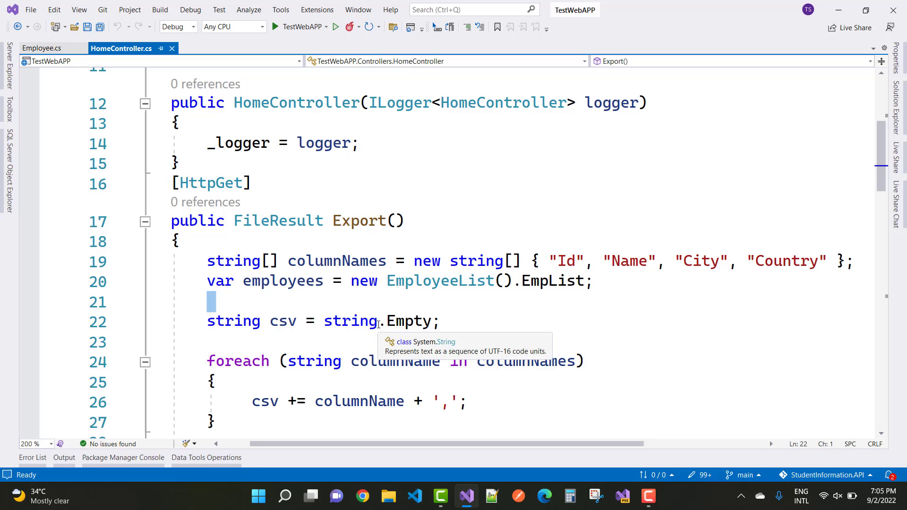
{"action": "double_click", "coordinate": [283, 322]}
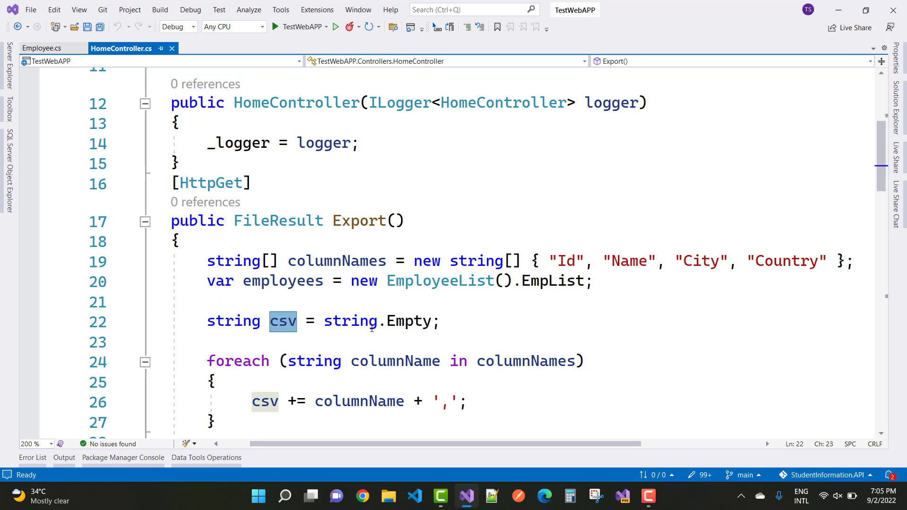
{"action": "mouse_move", "coordinate": [421, 340]}
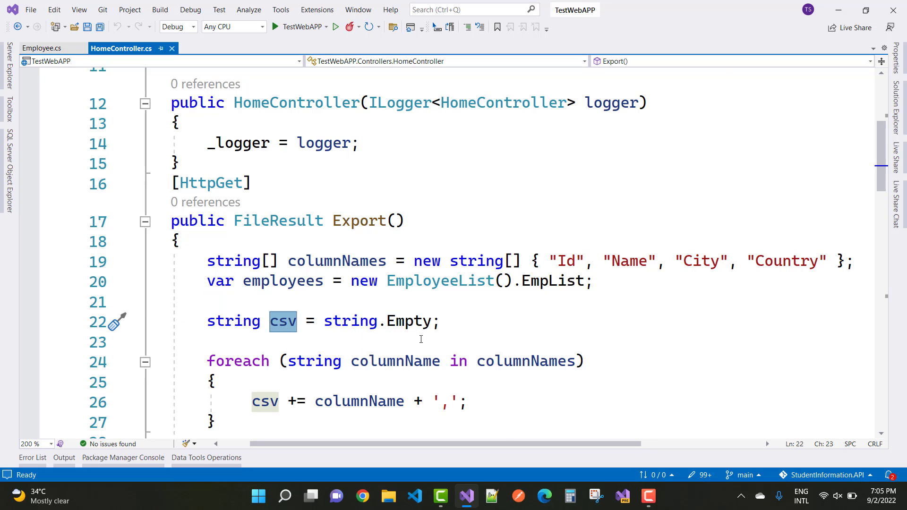
{"action": "scroll", "scroll_direction": "down", "scroll_amount": 3}
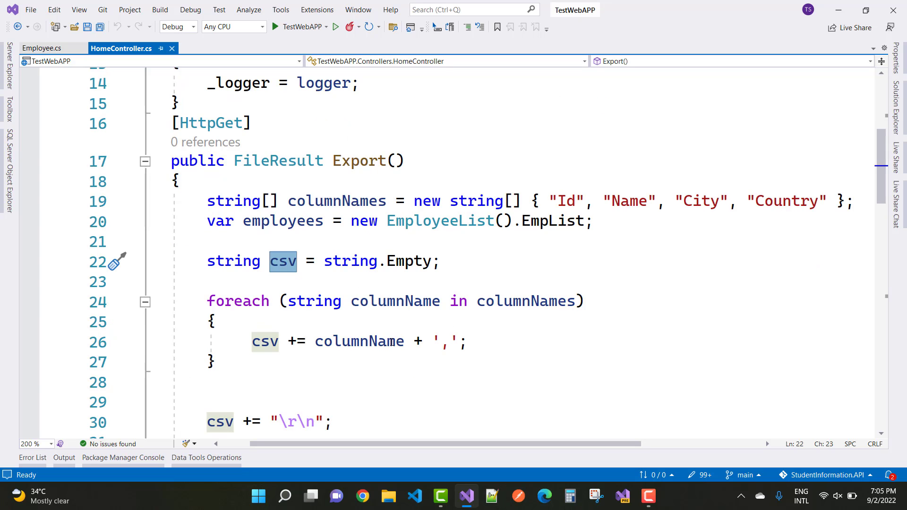
{"action": "mouse_move", "coordinate": [264, 341]}
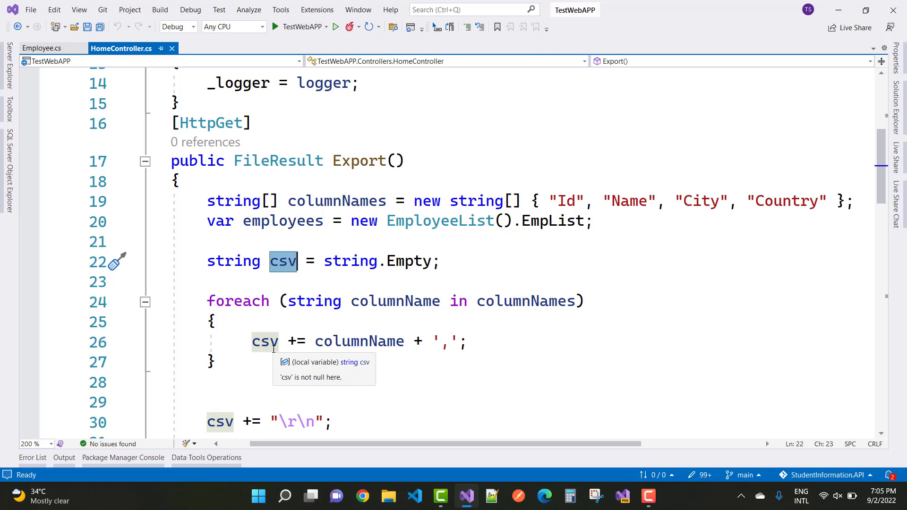
{"action": "mouse_move", "coordinate": [269, 342]}
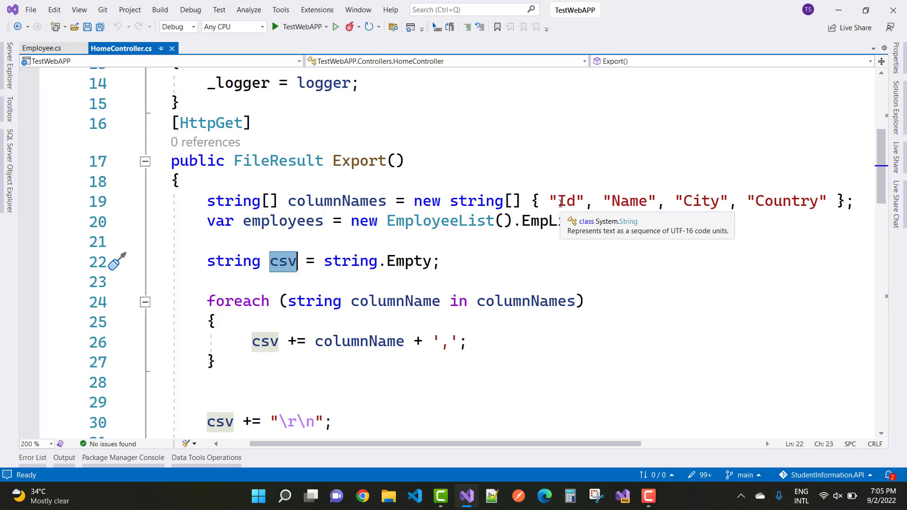
{"action": "mouse_move", "coordinate": [374, 341]}
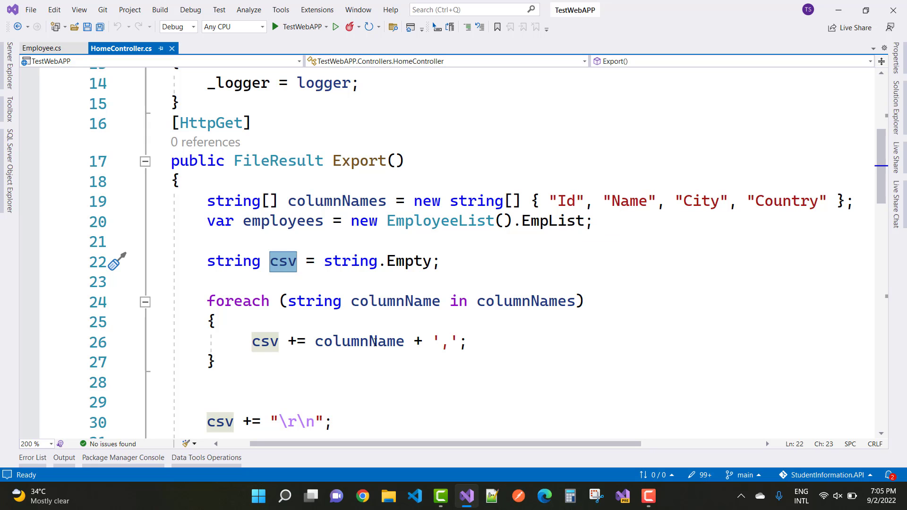
{"action": "mouse_move", "coordinate": [358, 341]}
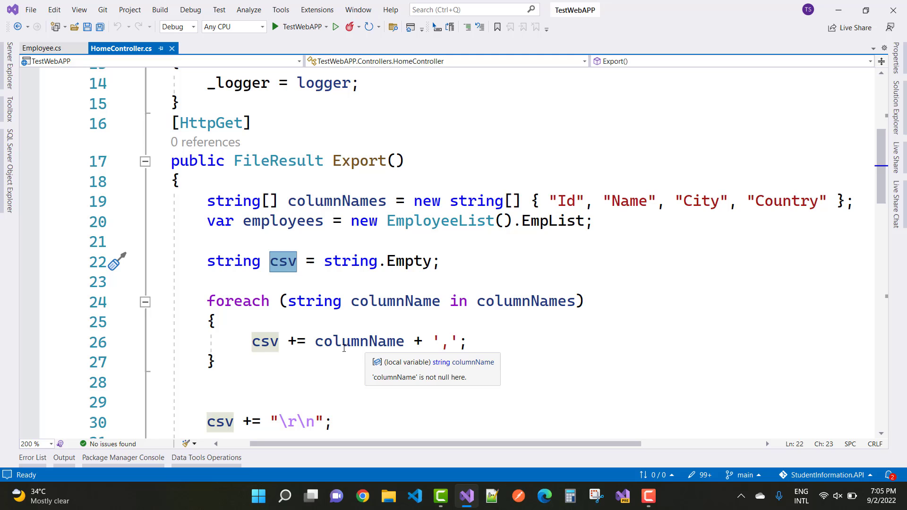
{"action": "mouse_move", "coordinate": [395, 341]}
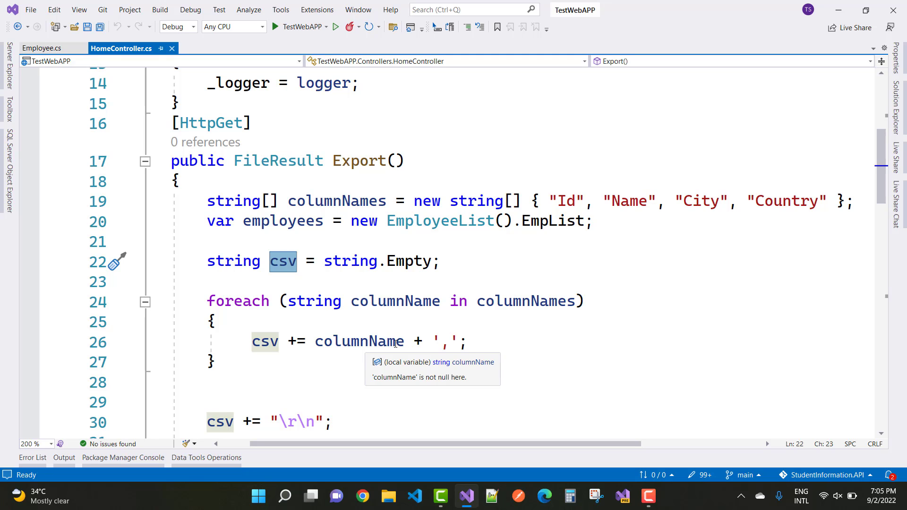
{"action": "mouse_move", "coordinate": [607, 249]}
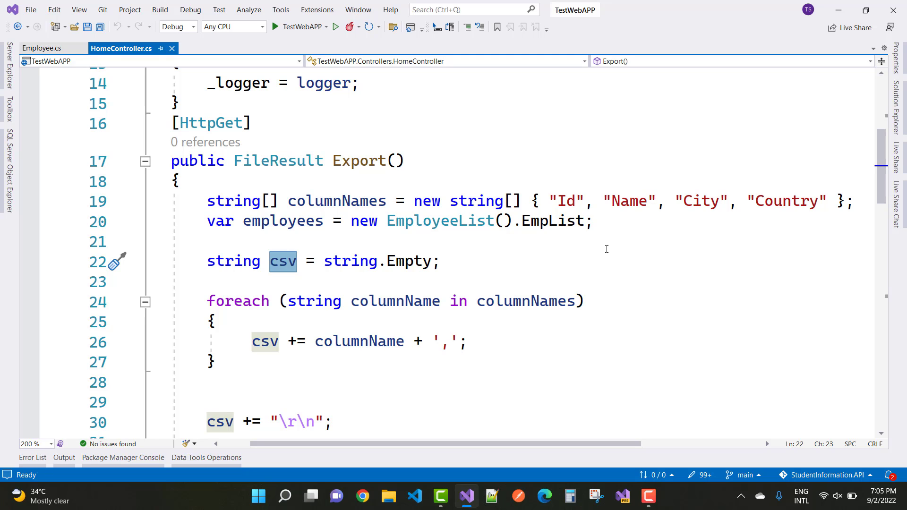
{"action": "scroll", "scroll_direction": "down", "scroll_amount": 3}
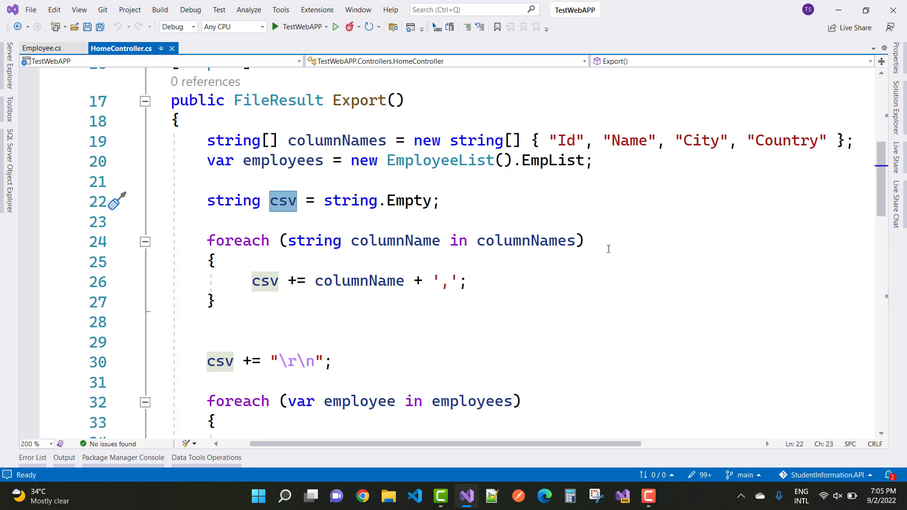
{"action": "scroll", "scroll_direction": "down", "scroll_amount": 3}
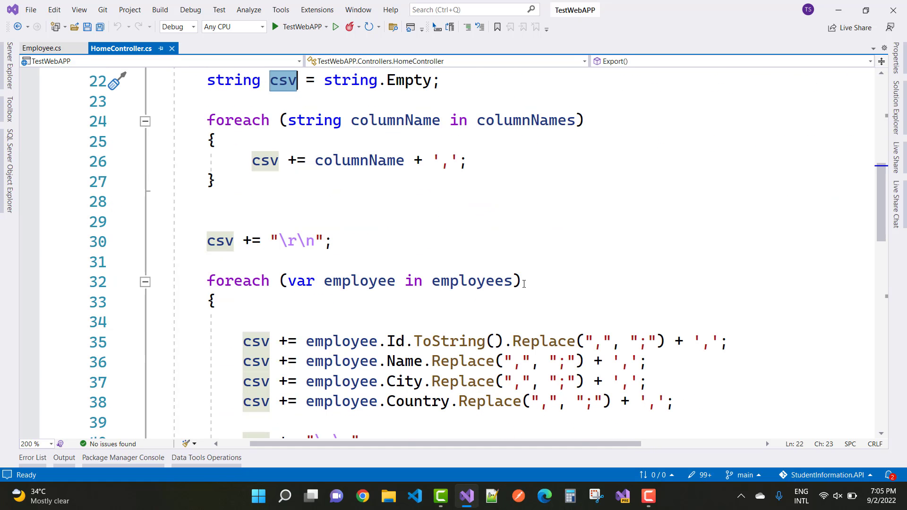
{"action": "mouse_move", "coordinate": [318, 251]}
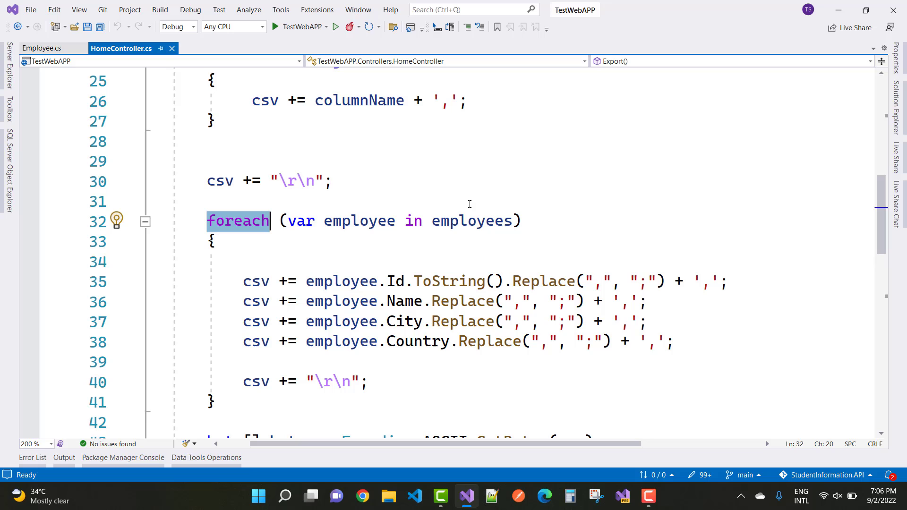
{"action": "double_click", "coordinate": [358, 221]}
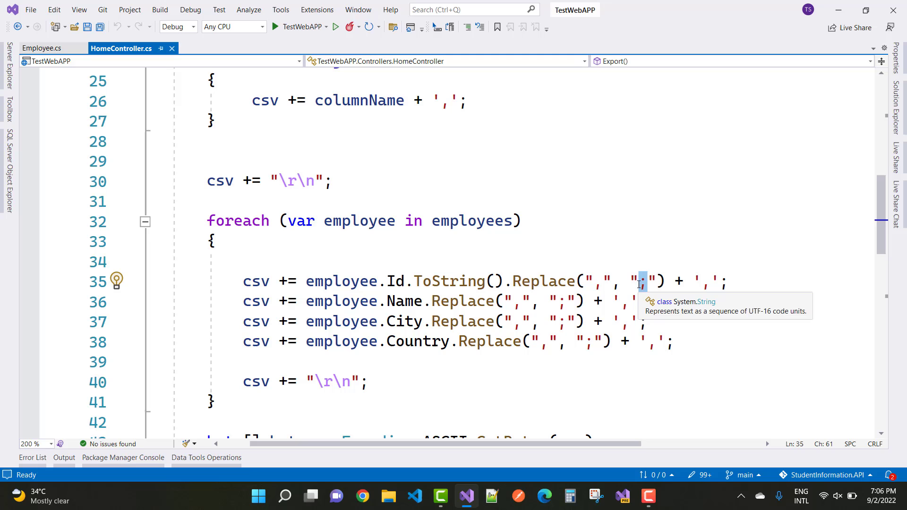
{"action": "mouse_move", "coordinate": [709, 288]}
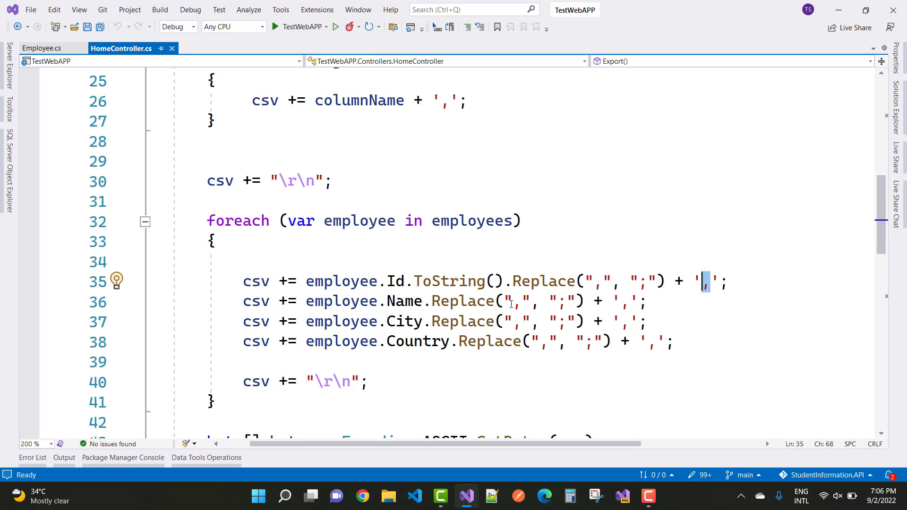
{"action": "mouse_move", "coordinate": [518, 330]}
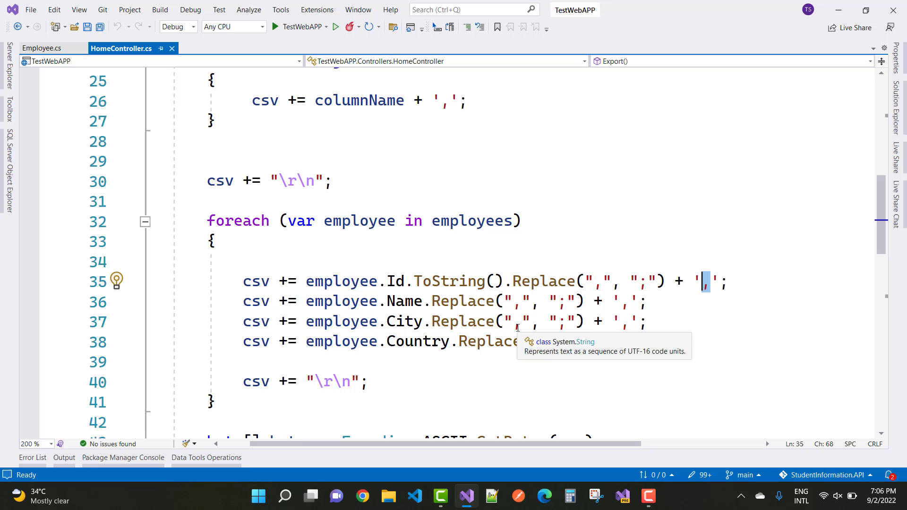
{"action": "mouse_move", "coordinate": [625, 352]}
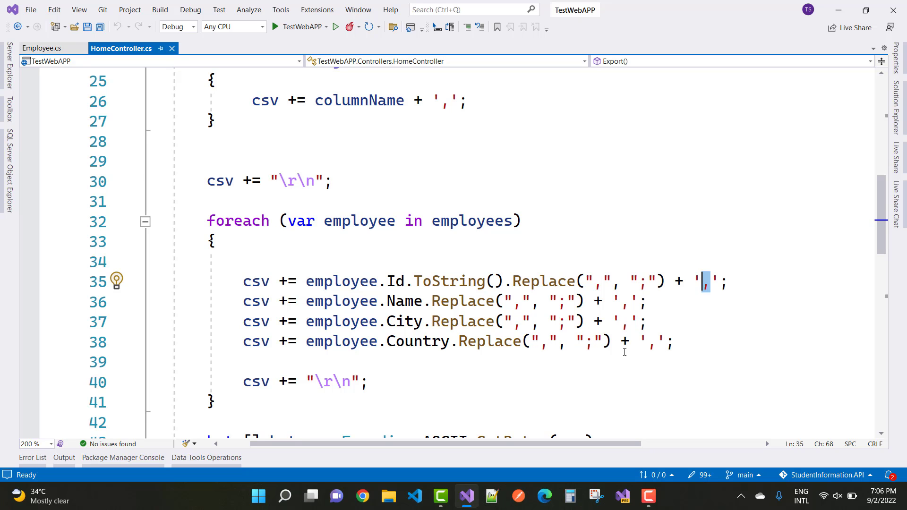
{"action": "scroll", "scroll_direction": "down", "scroll_amount": 3}
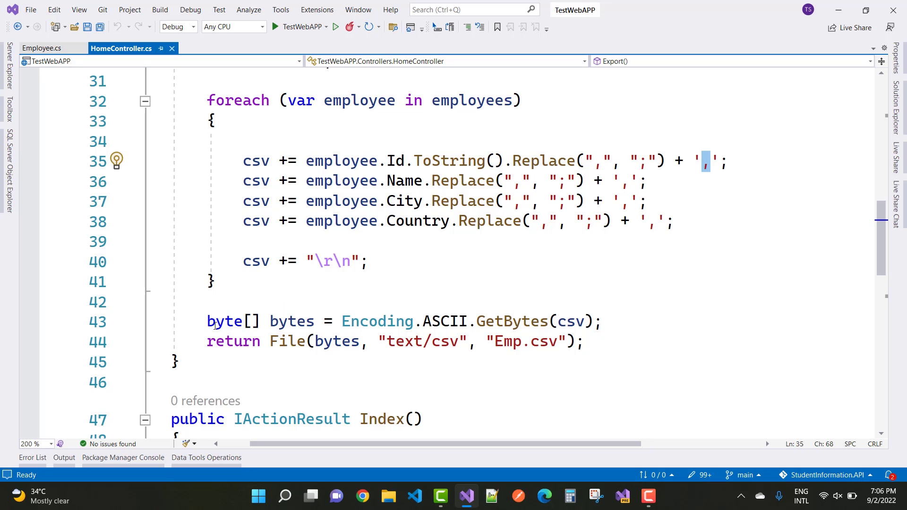
Check the csv-to-ASCII-bytes conversion returning Emp.csv and save HomeController.cs
{"action": "left_click", "coordinate": [211, 302]}
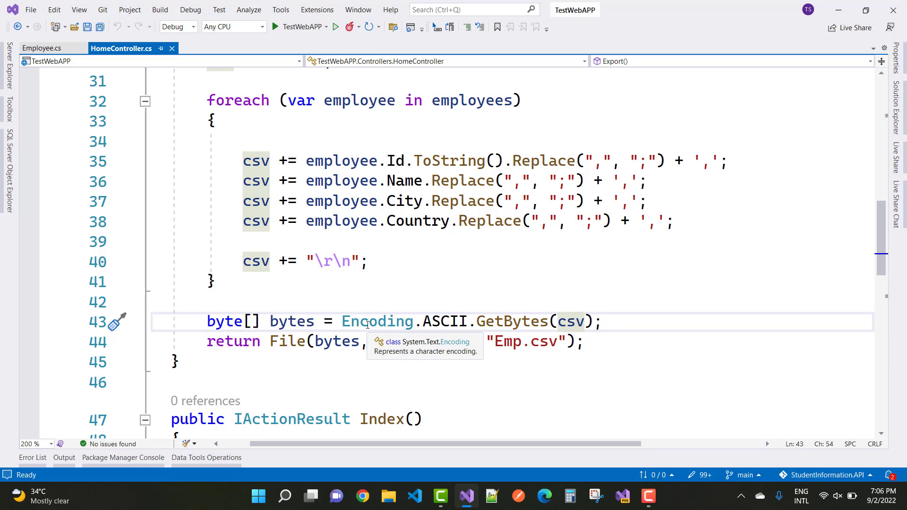
{"action": "mouse_move", "coordinate": [570, 321]}
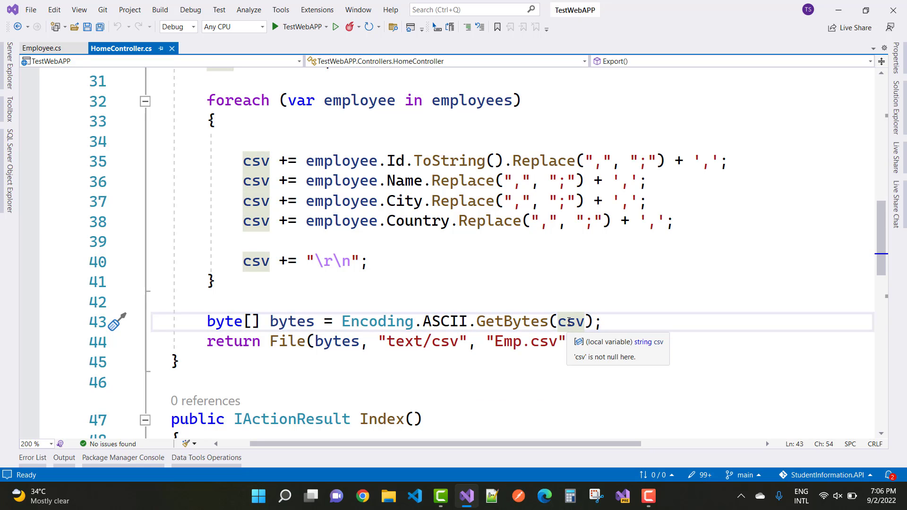
{"action": "double_click", "coordinate": [292, 321]}
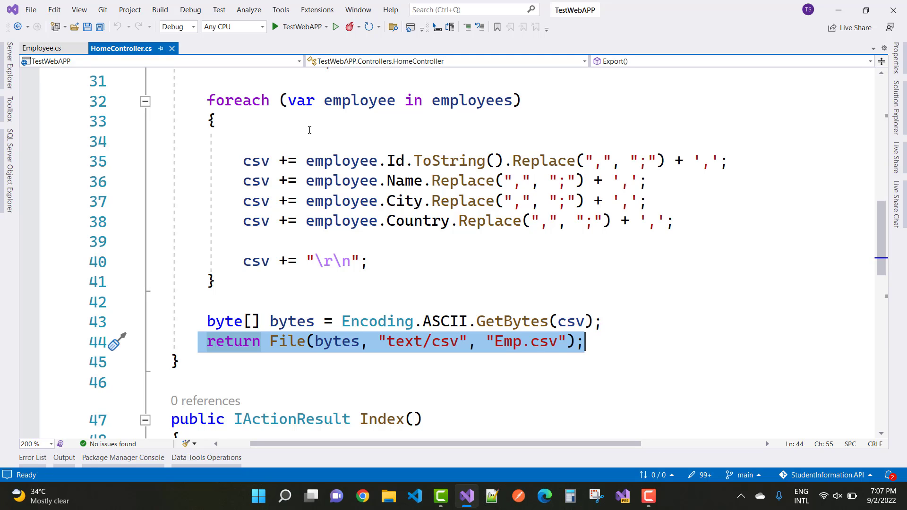
{"action": "left_click", "coordinate": [87, 27]}
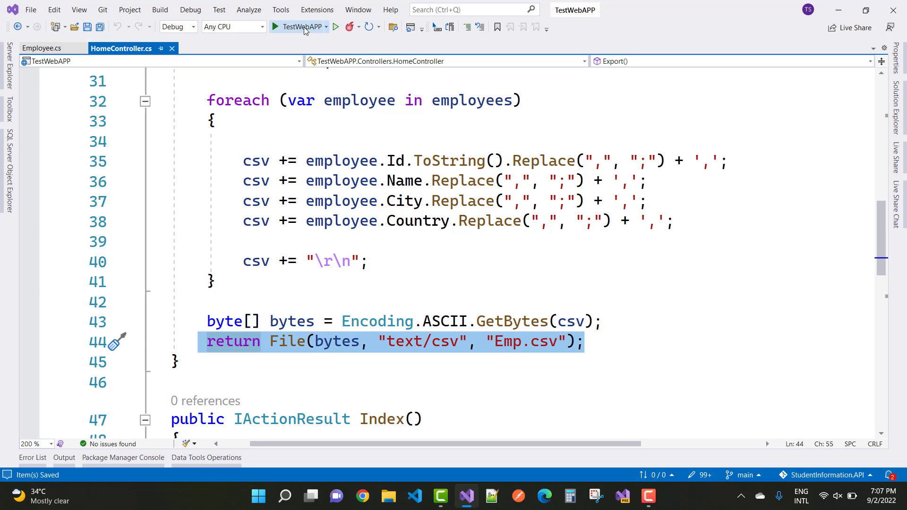
Build TestWebAPP and launch it to the Welcome home page
{"action": "left_click", "coordinate": [301, 27]}
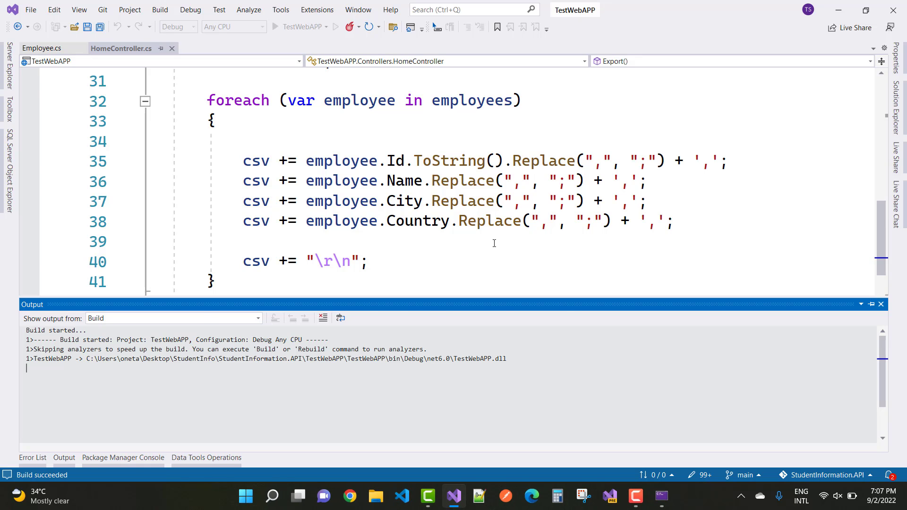
{"action": "left_click", "coordinate": [276, 26]}
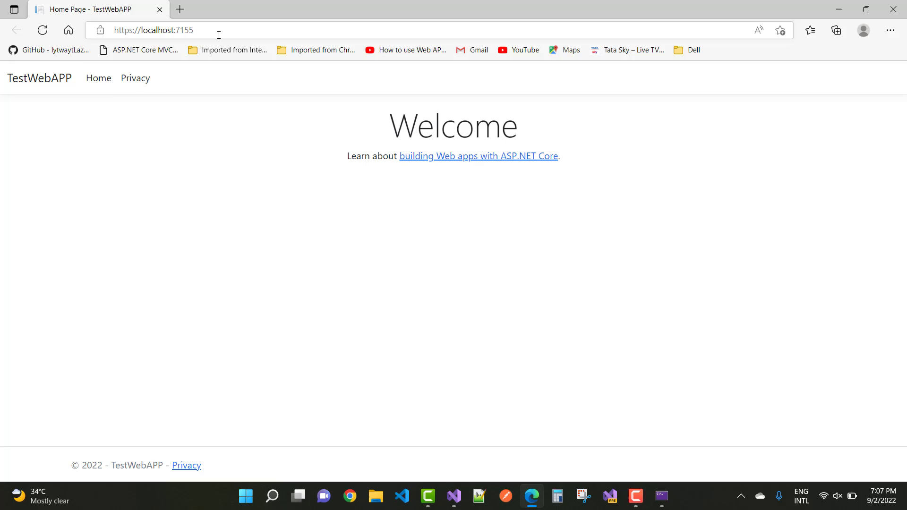
Browse to localhost /home/export to download Emp.csv and open it from Downloads
{"action": "left_click", "coordinate": [150, 29]}
{"action": "type", "text": "/home/exp"}
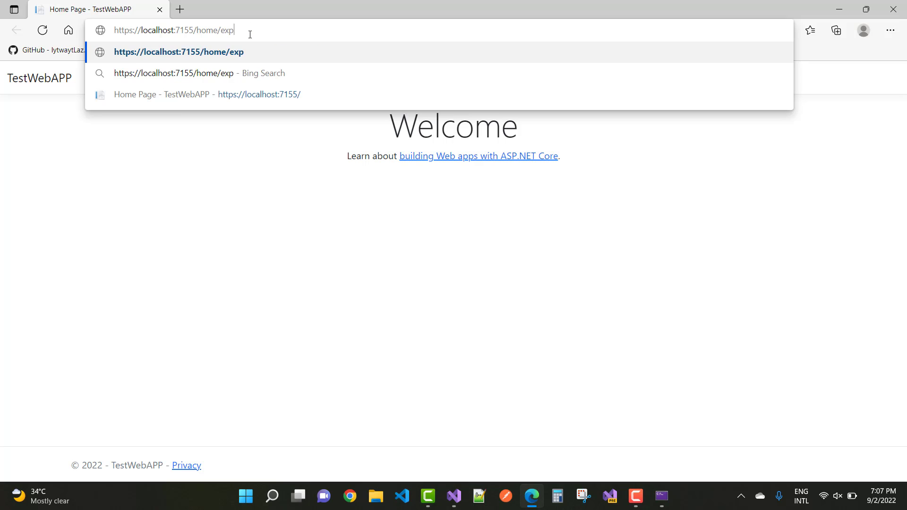
{"action": "type", "text": "ort"}
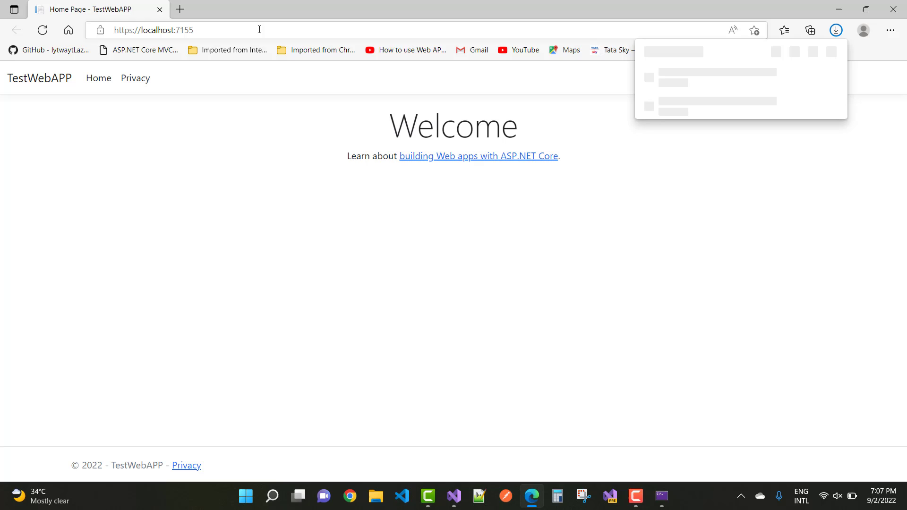
{"action": "left_click", "coordinate": [835, 31]}
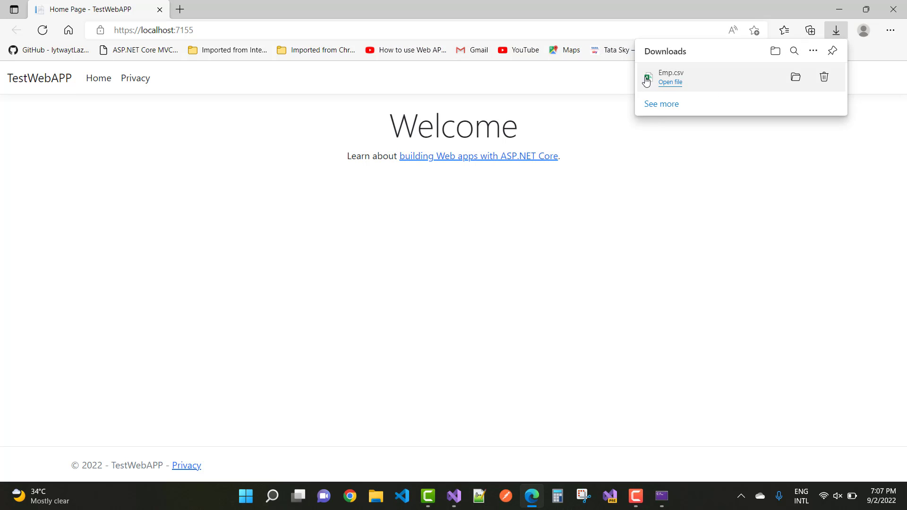
{"action": "mouse_move", "coordinate": [673, 78]}
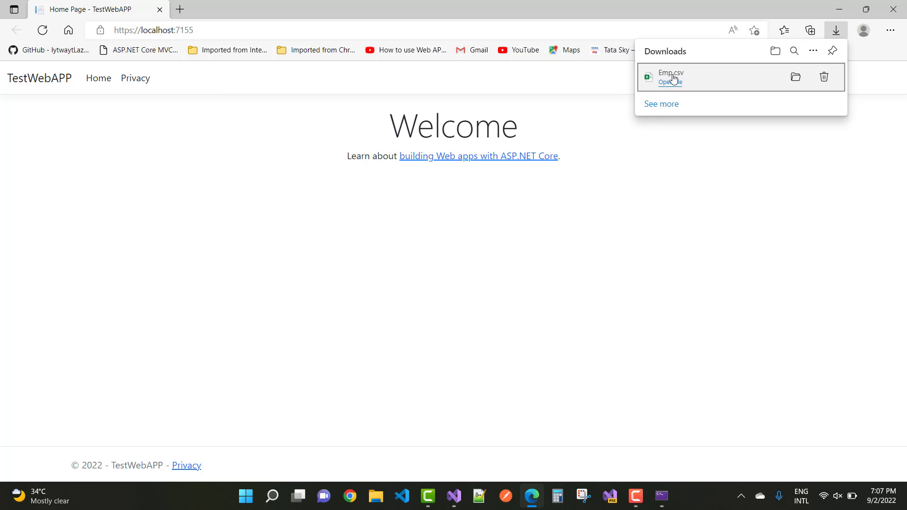
{"action": "left_click", "coordinate": [670, 82]}
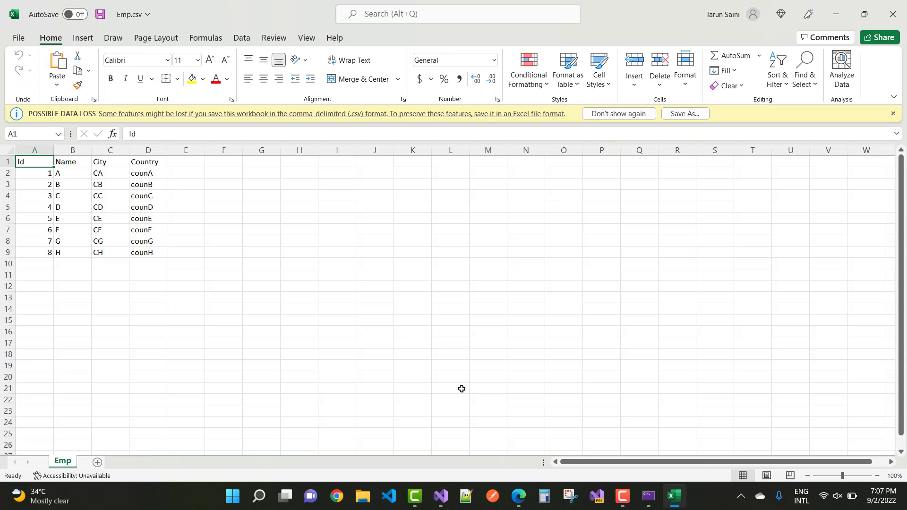
{"action": "mouse_move", "coordinate": [325, 205]}
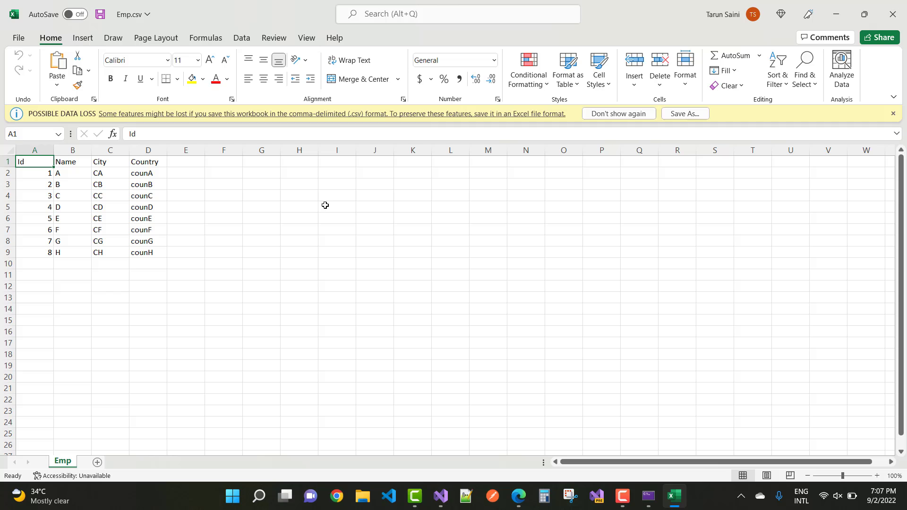
{"action": "mouse_move", "coordinate": [166, 159]}
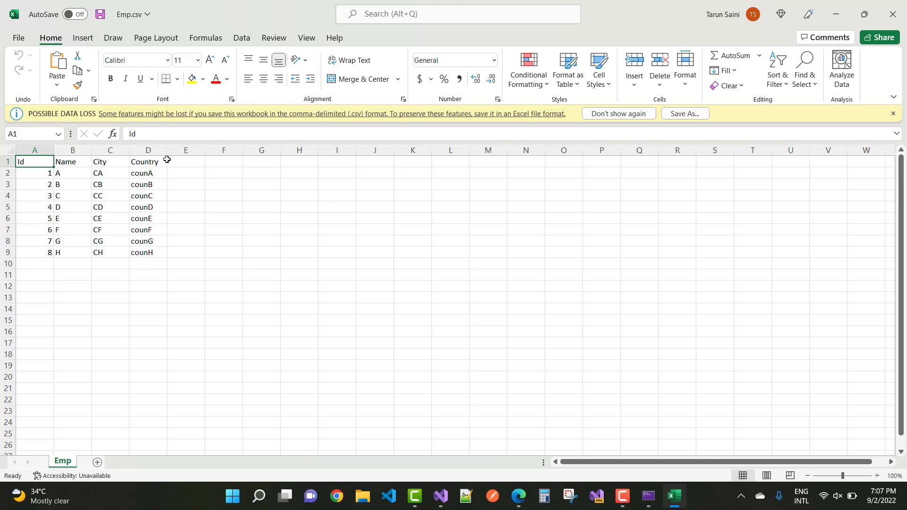
{"action": "mouse_move", "coordinate": [55, 256]}
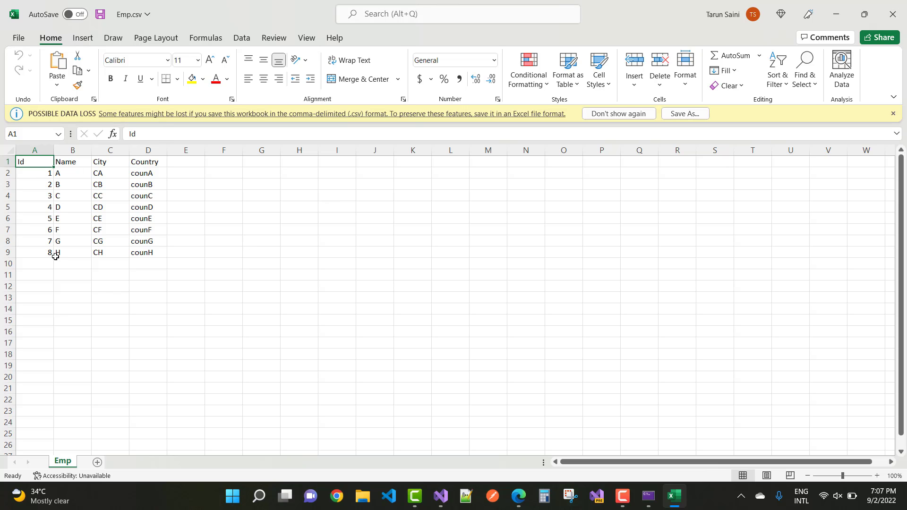
{"action": "mouse_move", "coordinate": [70, 267]}
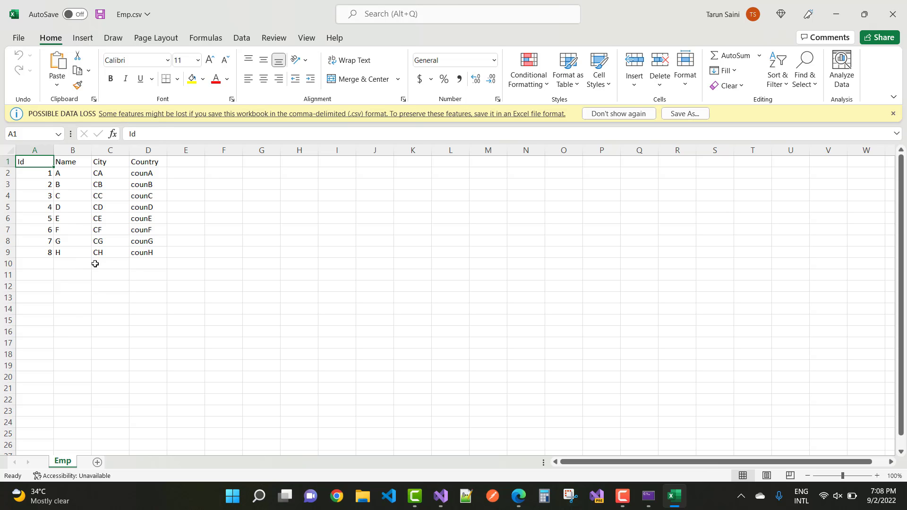
{"action": "mouse_move", "coordinate": [151, 271]}
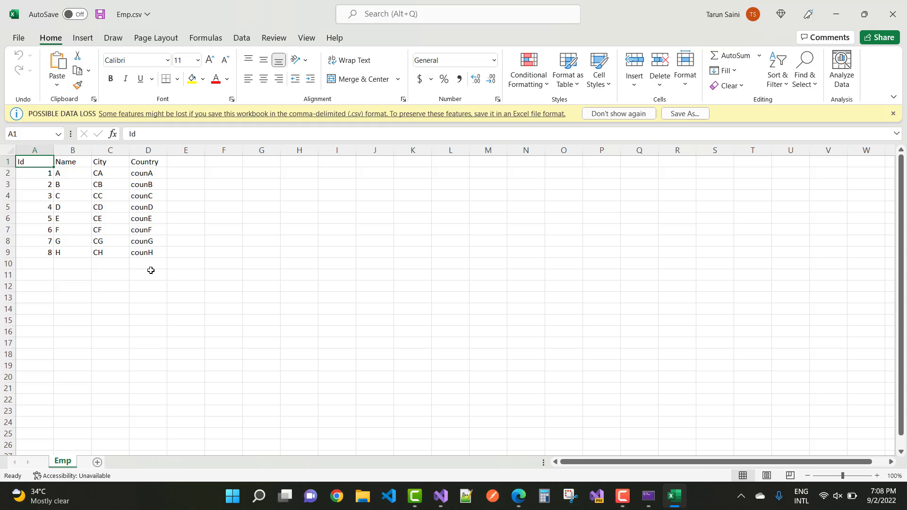
{"action": "mouse_move", "coordinate": [554, 102]}
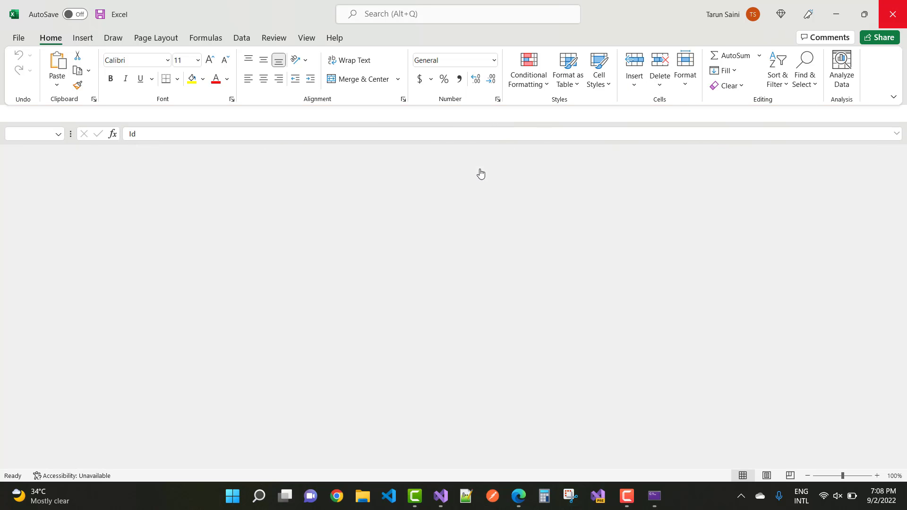
Close Excel after reviewing the eight employee rows in Emp.csv
{"action": "left_click", "coordinate": [518, 502]}
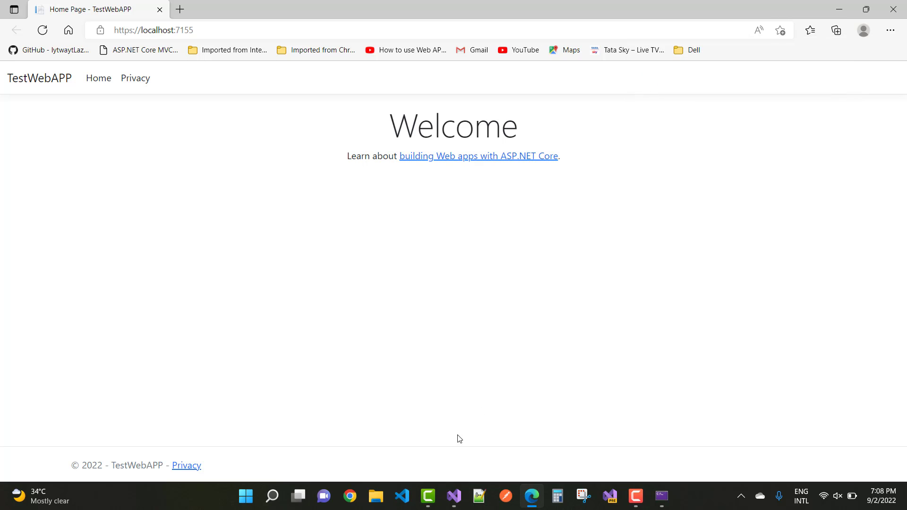
{"action": "mouse_move", "coordinate": [444, 466]}
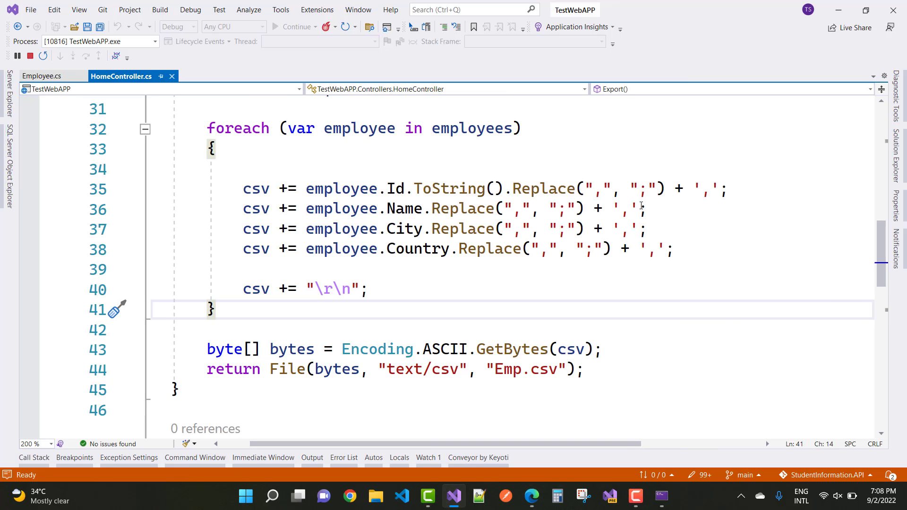
Scroll HomeController.cs up toward the using directives while the app runs
{"action": "scroll", "scroll_direction": "up", "scroll_amount": 3}
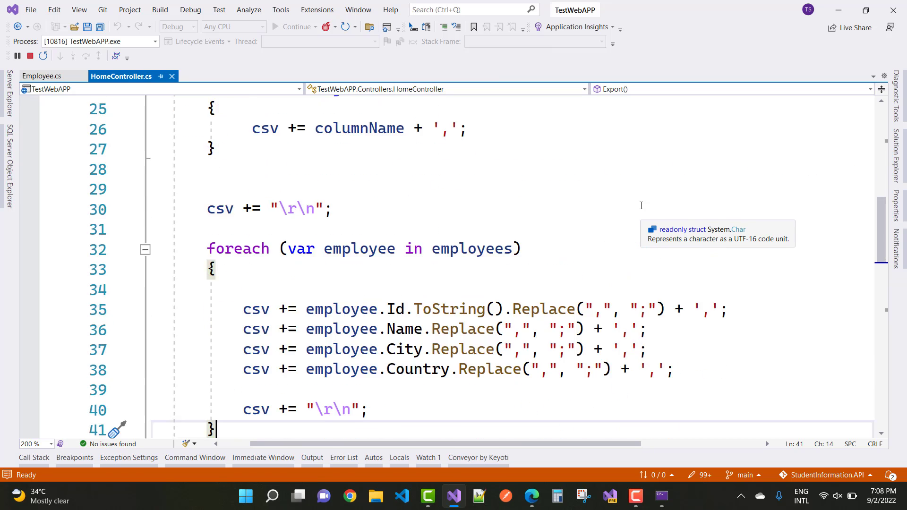
{"action": "scroll", "scroll_direction": "up", "scroll_amount": 3}
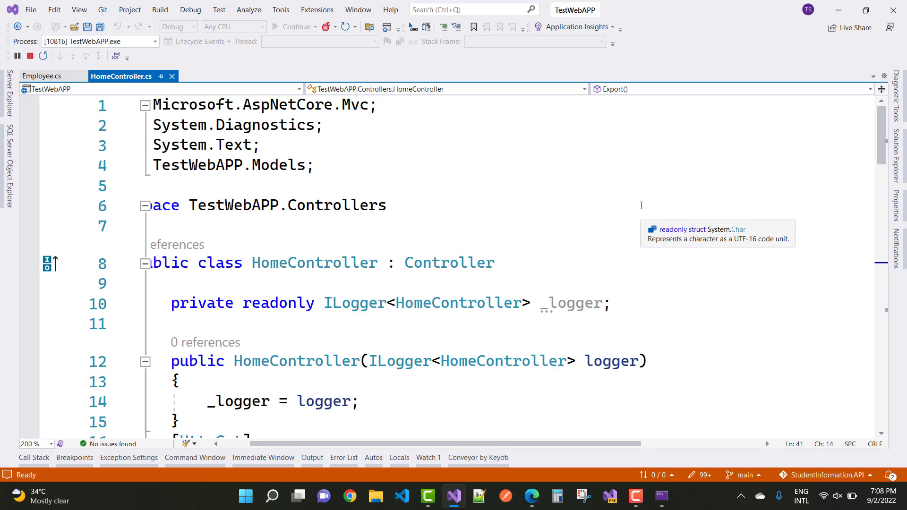